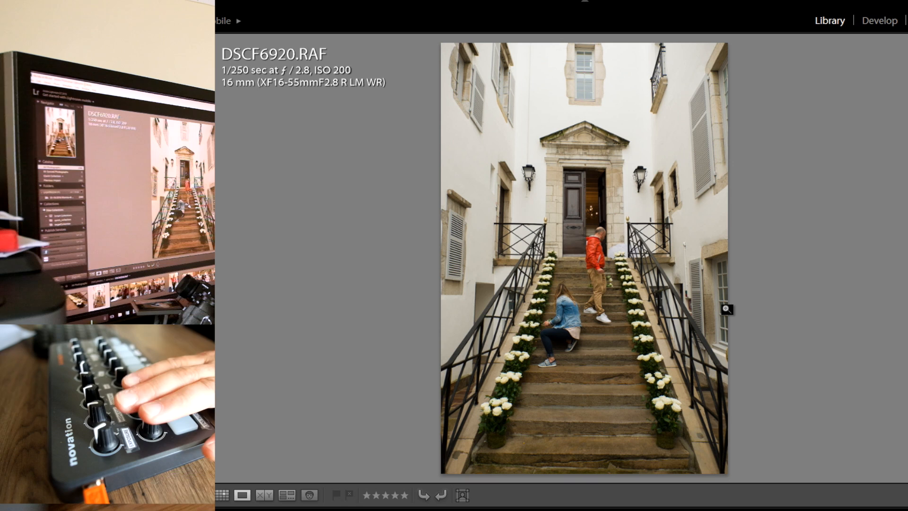
Open DSCF6920.RAF in Develop and drag the crop's bottom edge up to tighten it.
{"action": "left_click", "coordinate": [880, 20]}
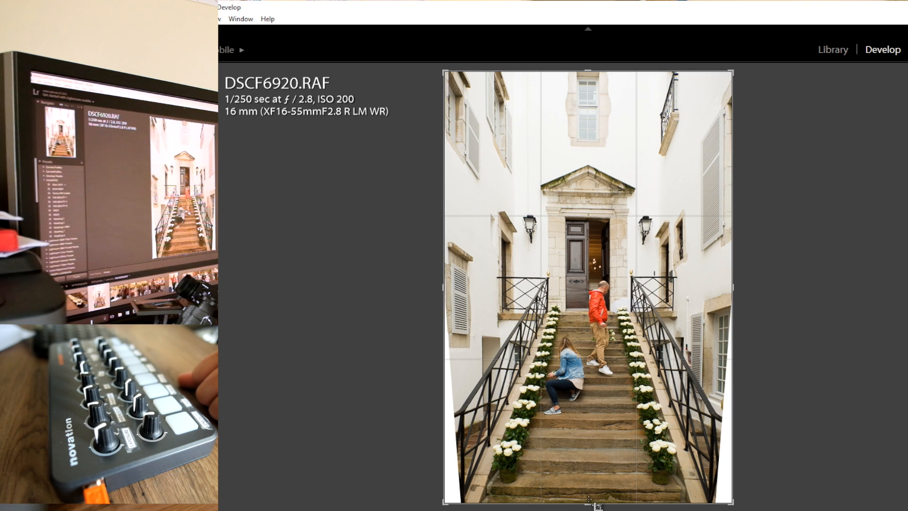
{"action": "left_click_drag", "start_coordinate": [588, 500], "coordinate": [588, 475]}
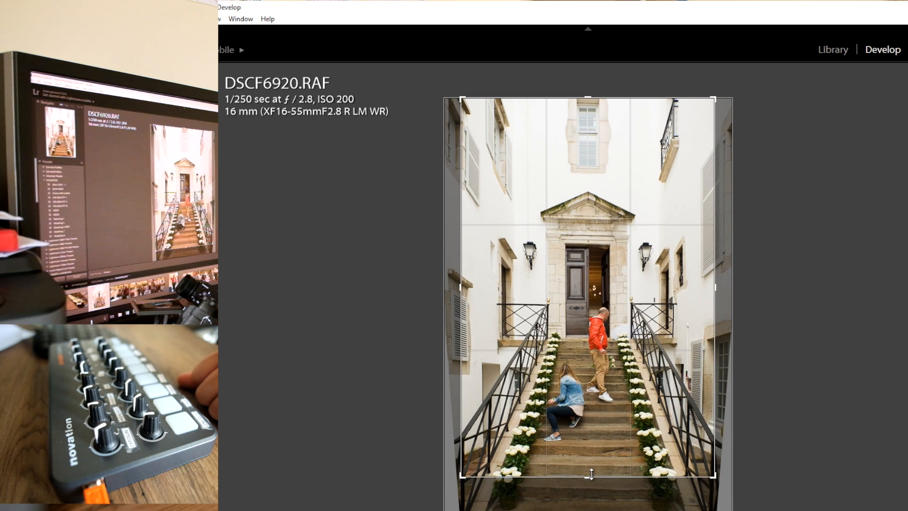